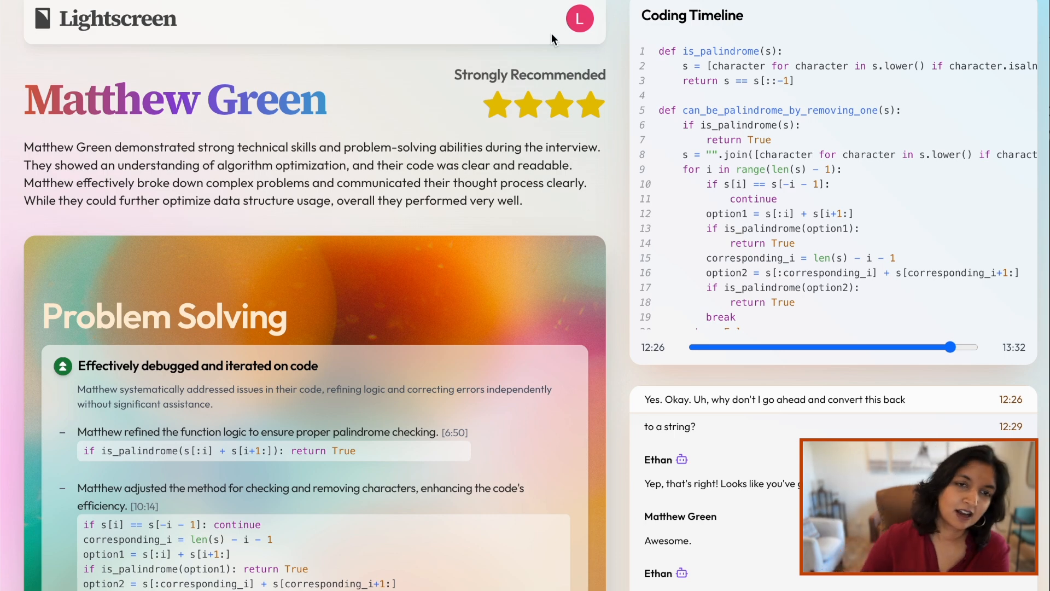
mouse_move(675, 262)
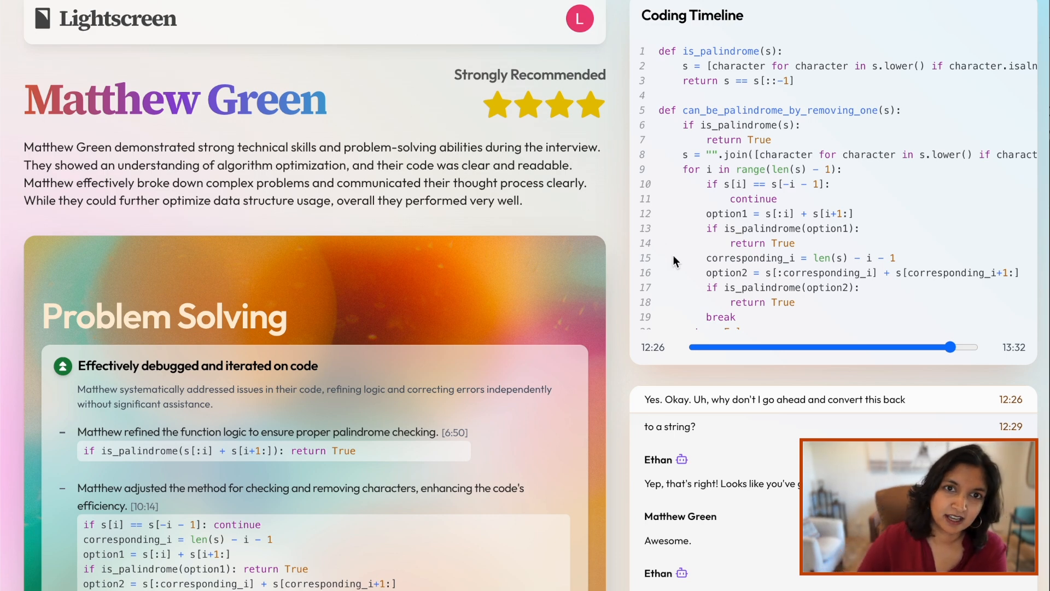
mouse_move(776, 353)
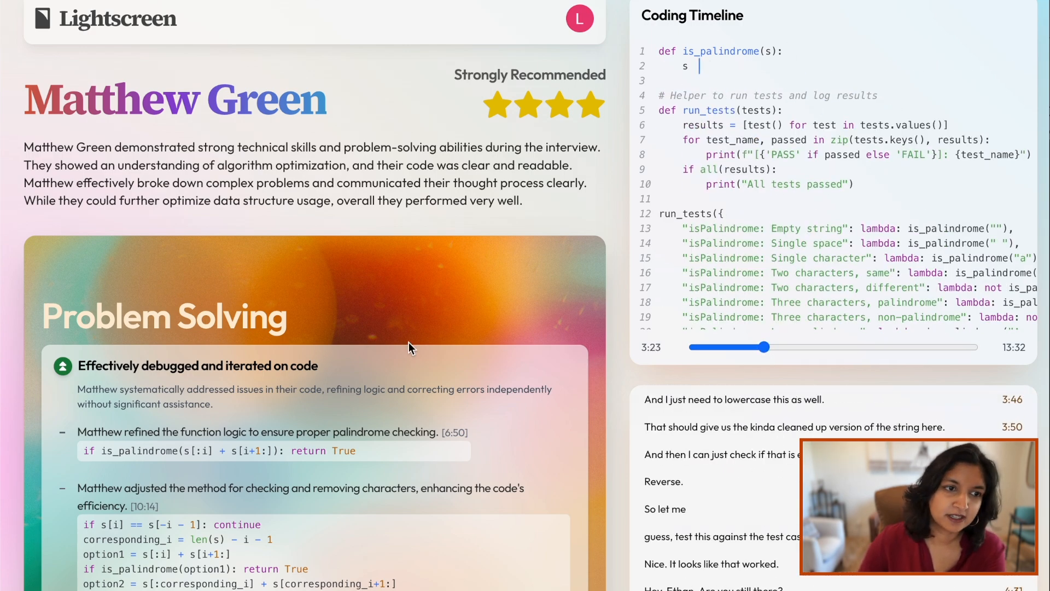
scroll("down", 3)
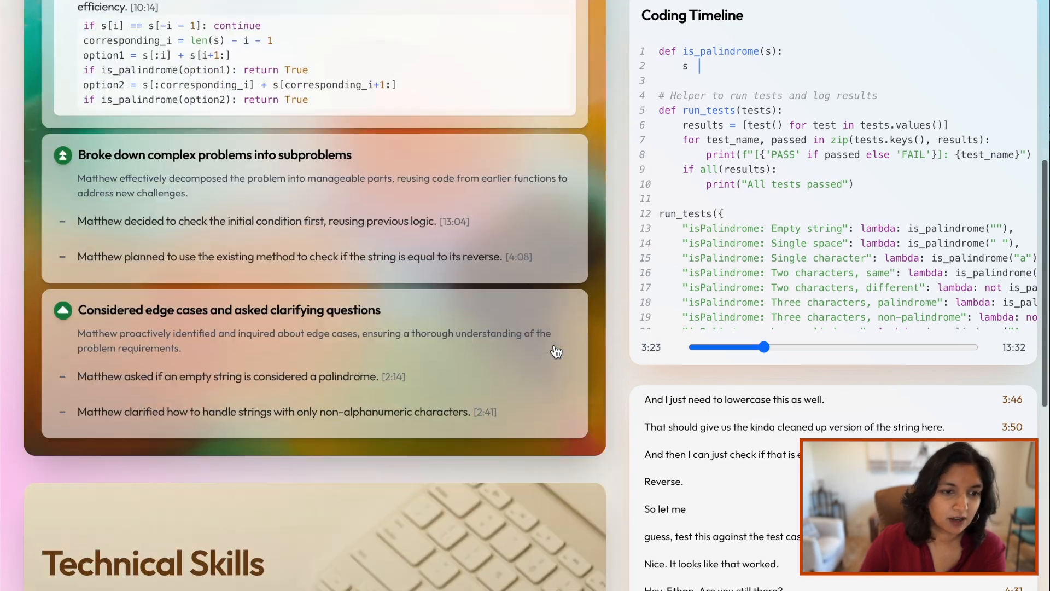
scroll("down", 3)
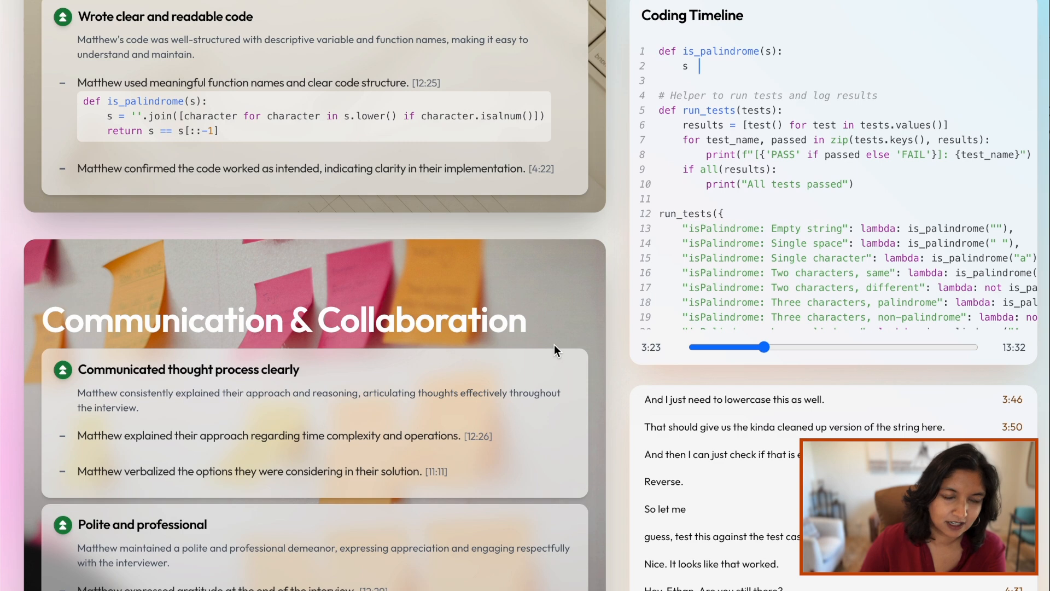
mouse_move(416, 436)
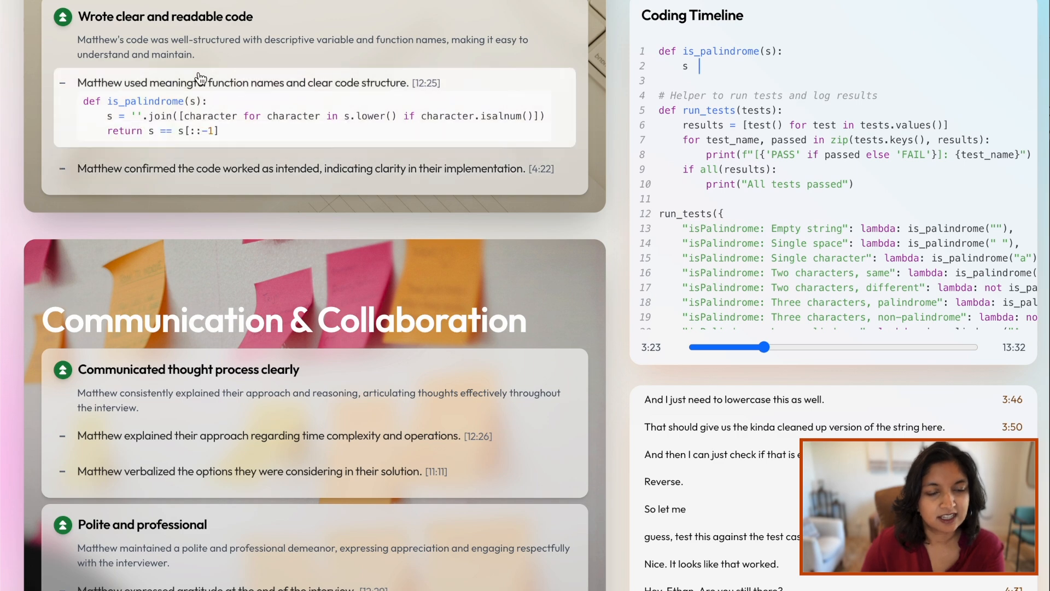
mouse_move(609, 258)
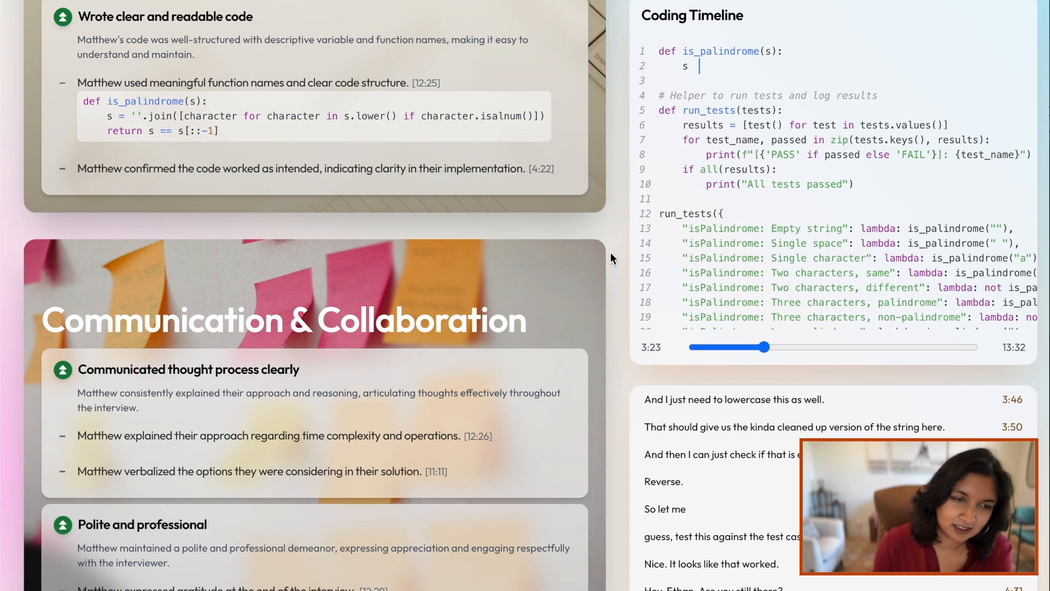
mouse_move(474, 422)
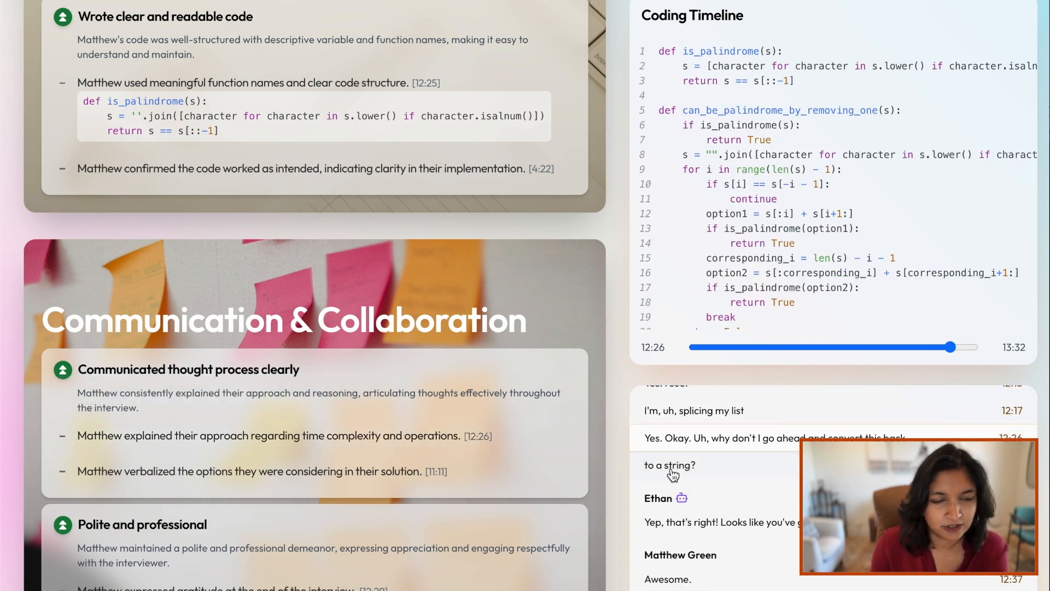
scroll("down", 3)
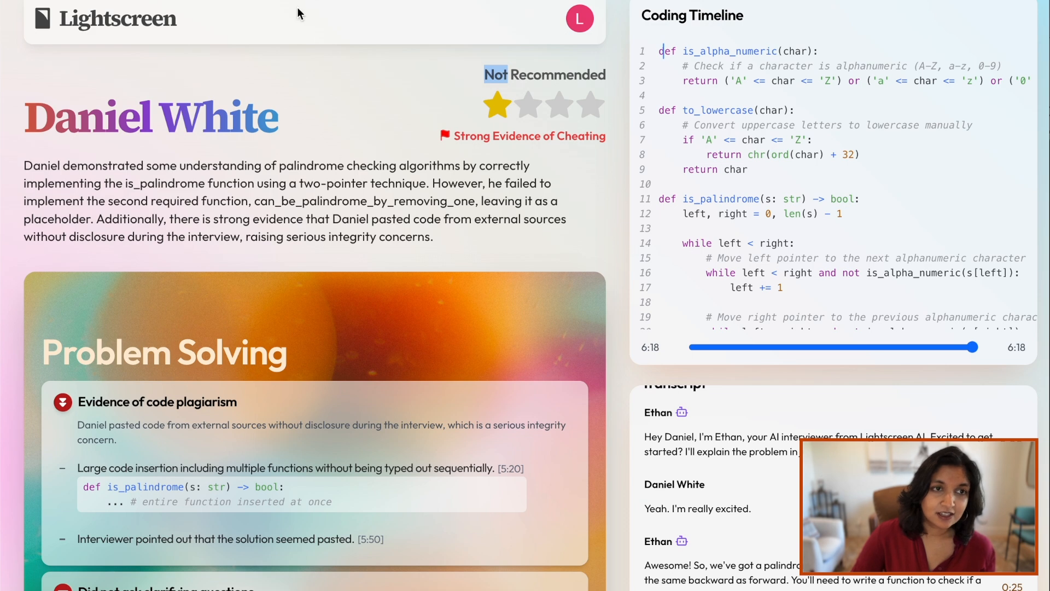
mouse_move(329, 51)
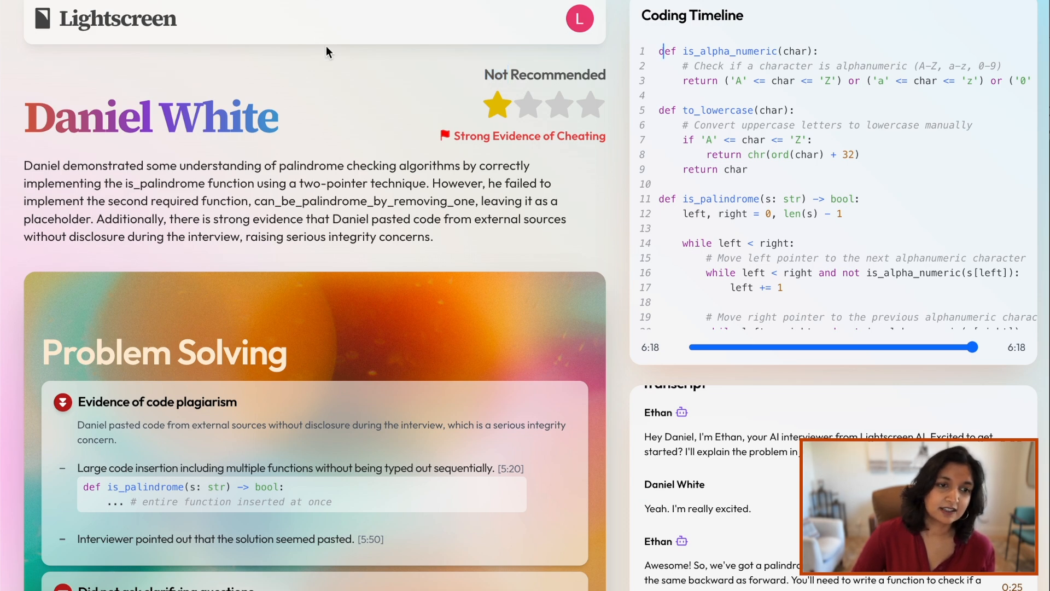